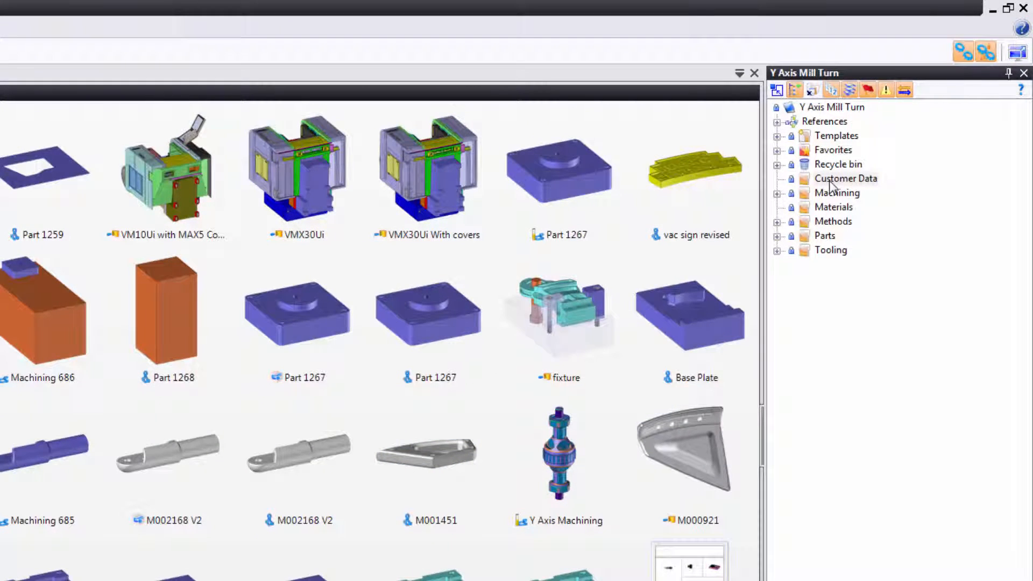
Choose Import File with Conversion on Customer Data and select Y Axis machining.x_t
right_click(846, 178)
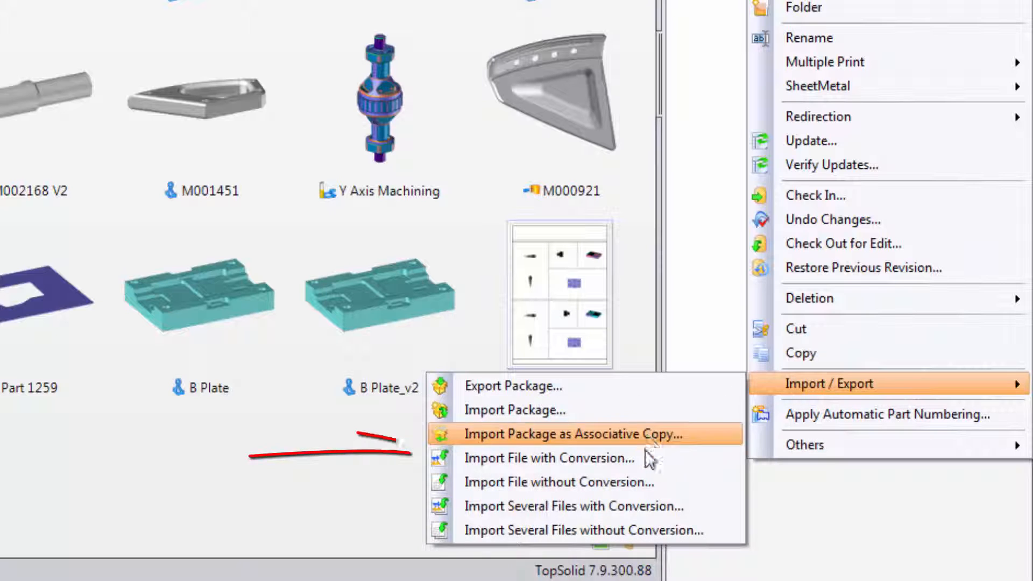
click(548, 459)
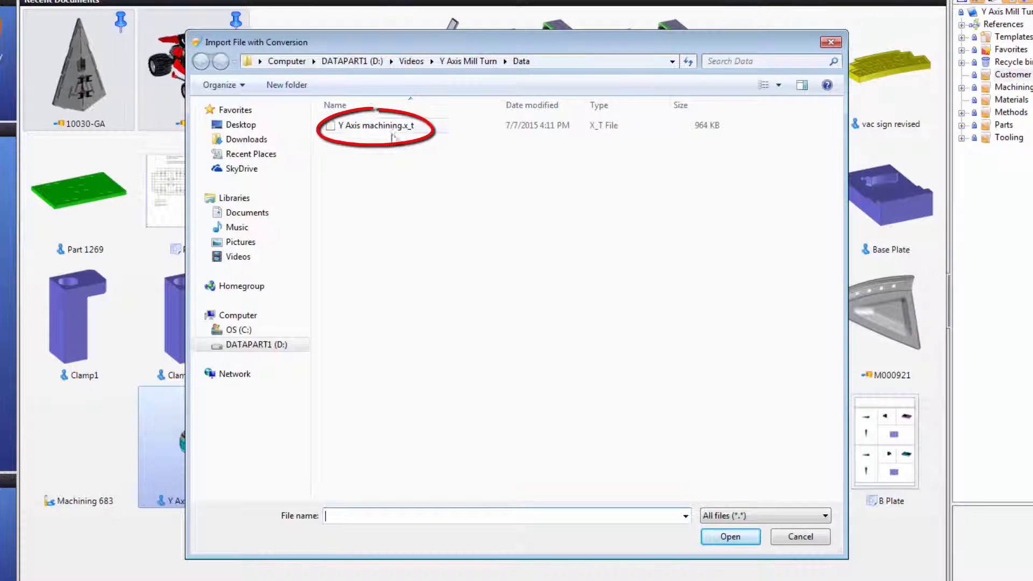
click(375, 125)
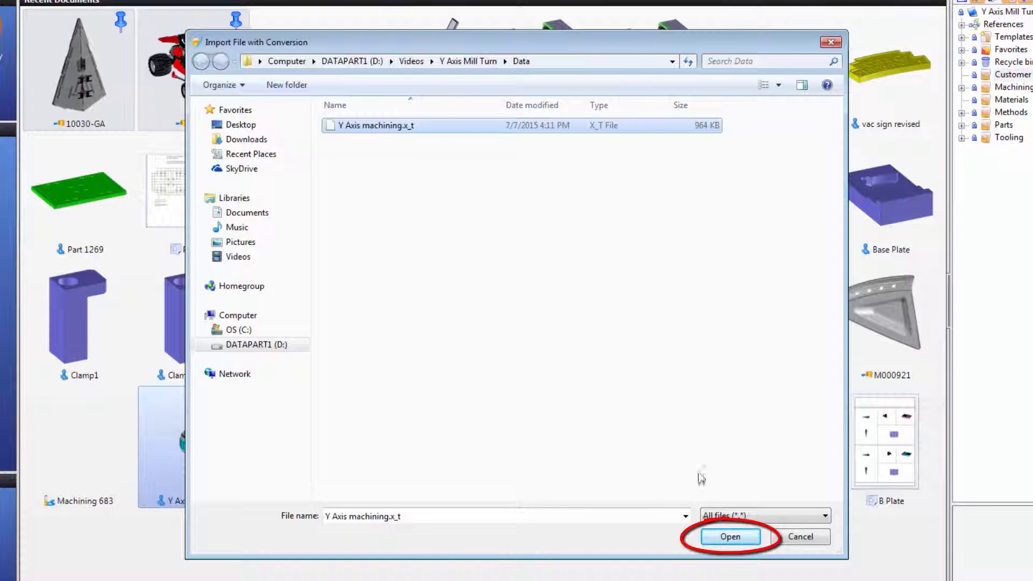
click(729, 537)
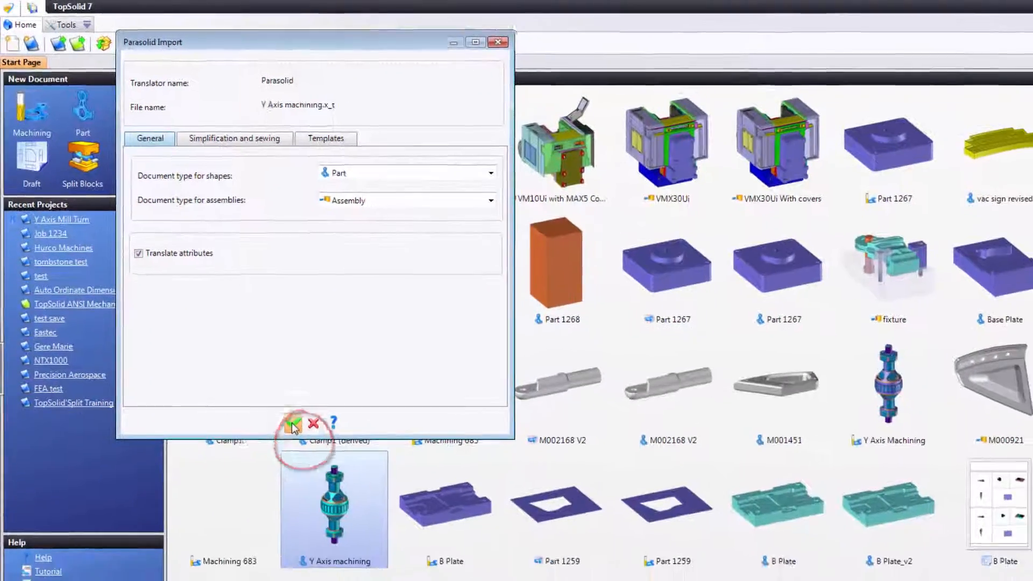
Accept the Parasolid import, then delete the imported Y Axis machining part and confirm
click(293, 423)
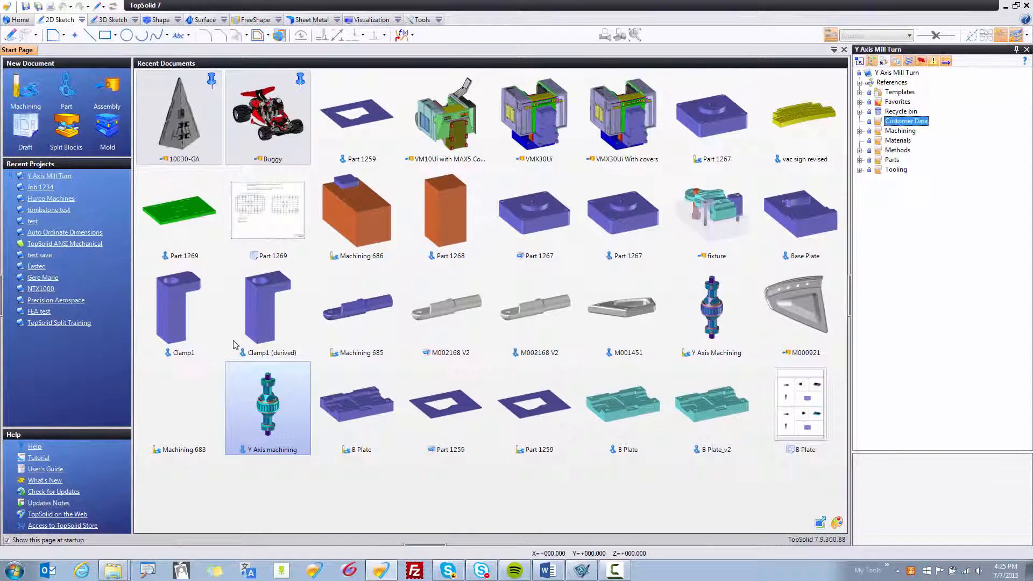
double_click(267, 407)
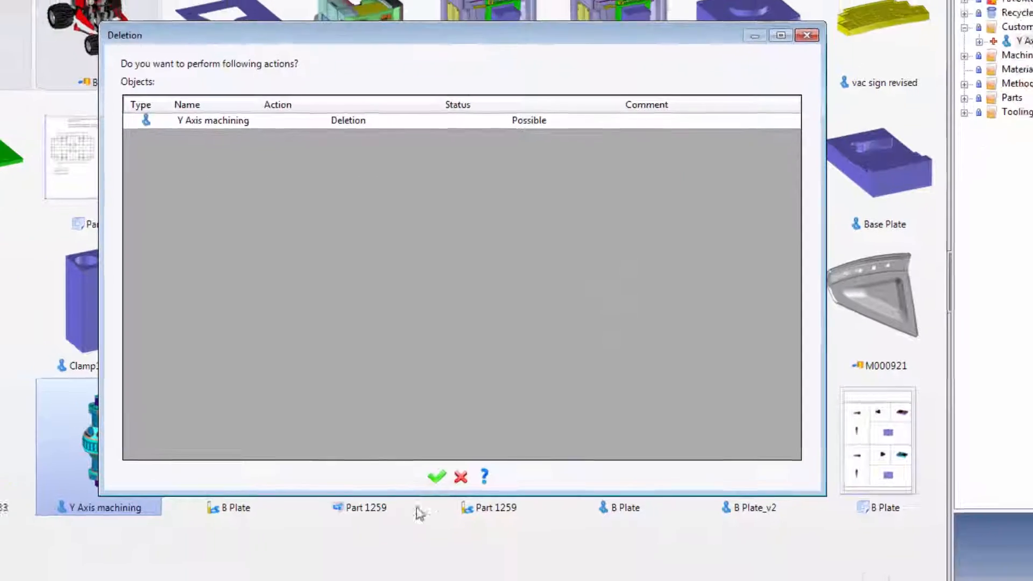
click(435, 477)
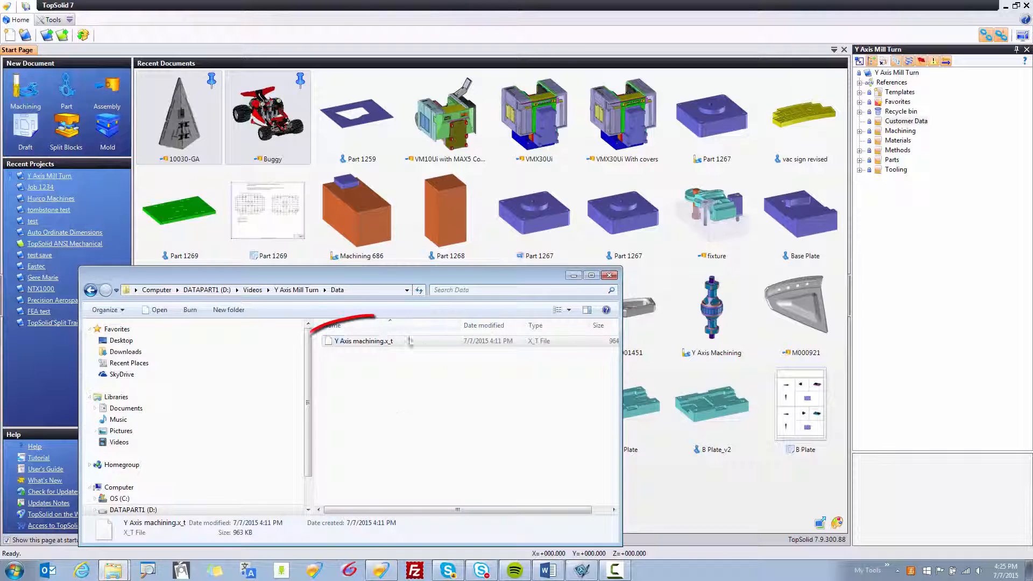
Drag Y Axis machining.x_t from Explorer's Data folder onto Customer Data
click(363, 341)
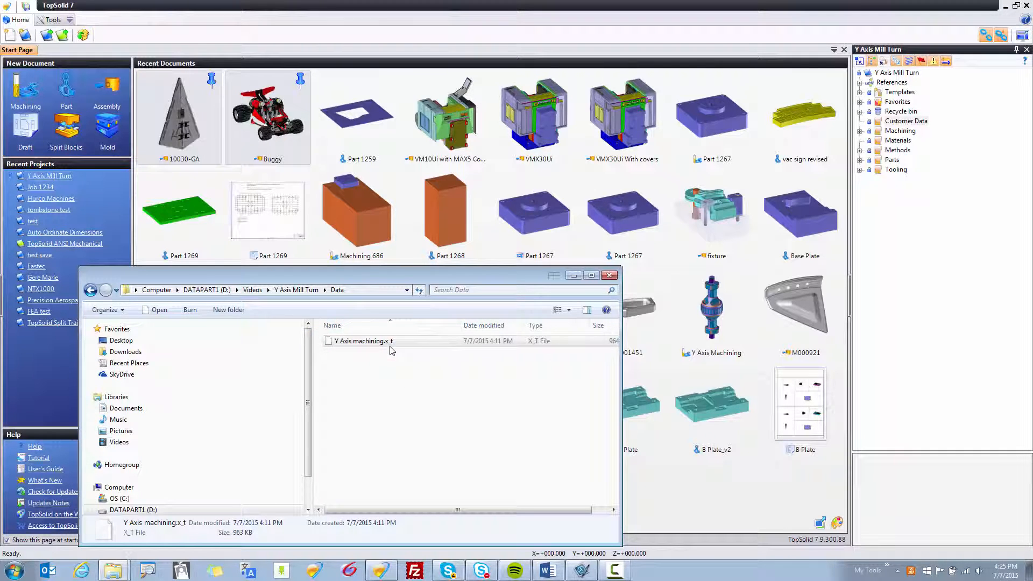
click(362, 342)
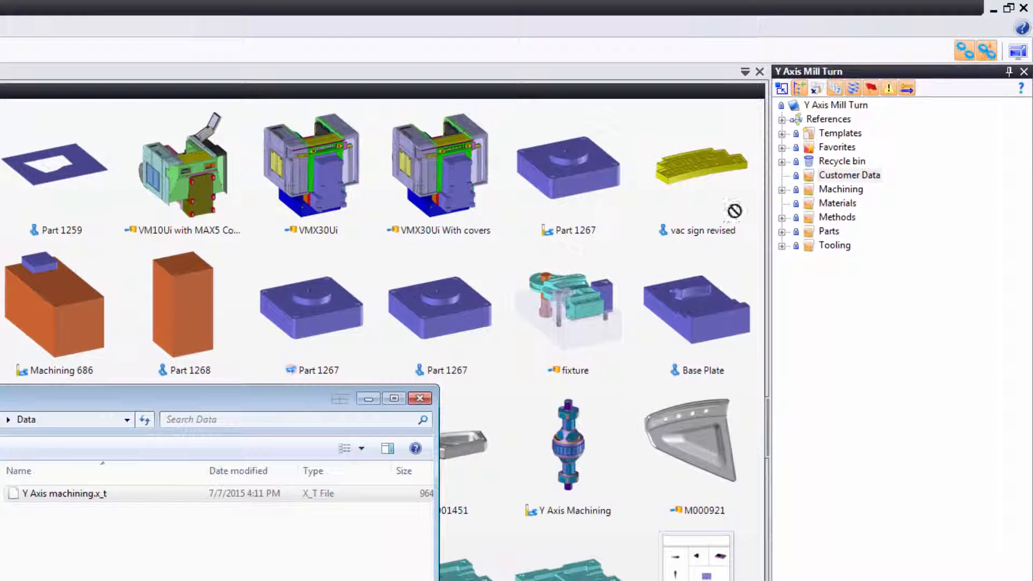
mouse_move(847, 183)
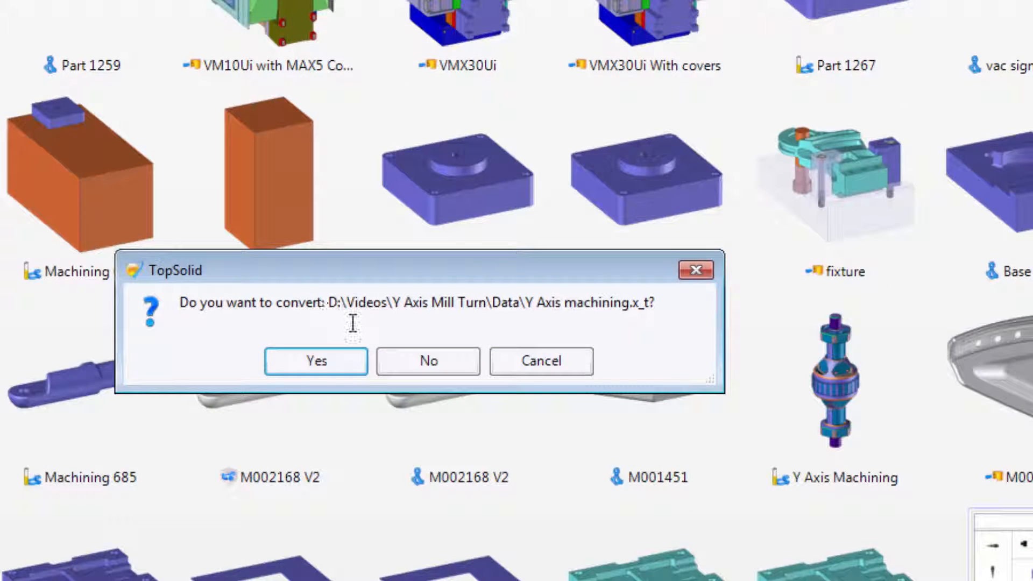
Confirm the conversion, accept the Parasolid import, and open the Y Axis machining part
click(315, 360)
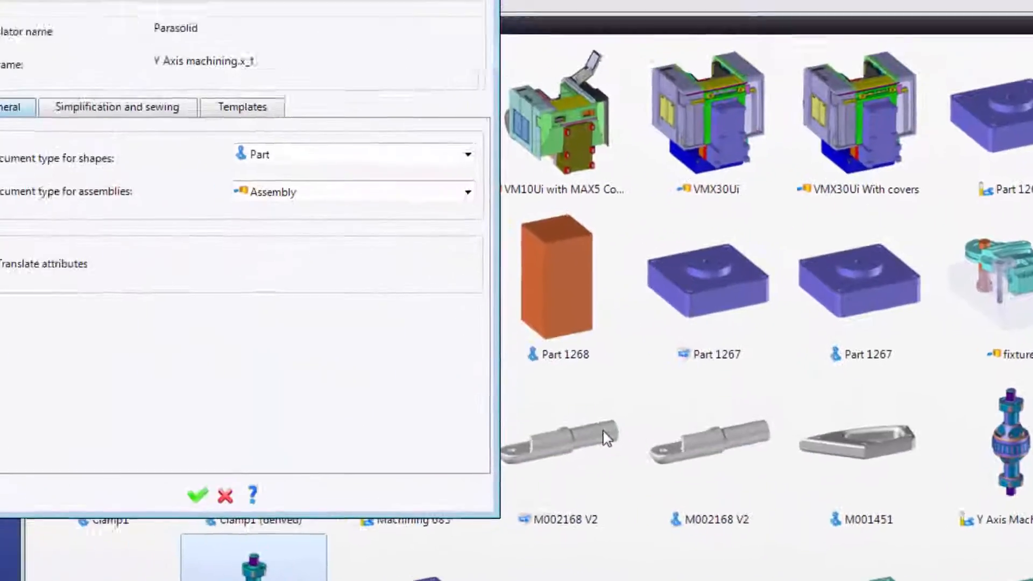
click(198, 495)
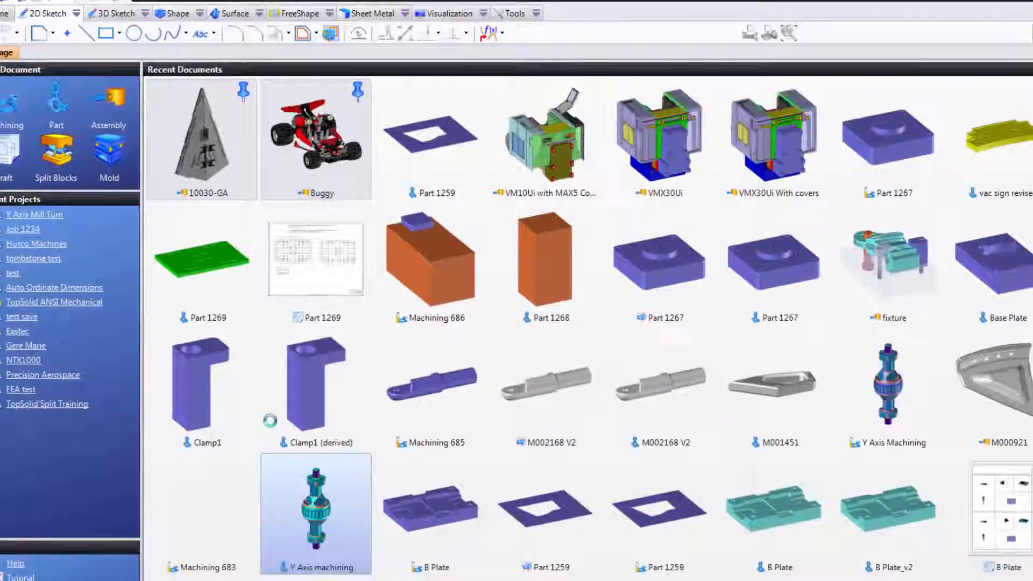
double_click(315, 514)
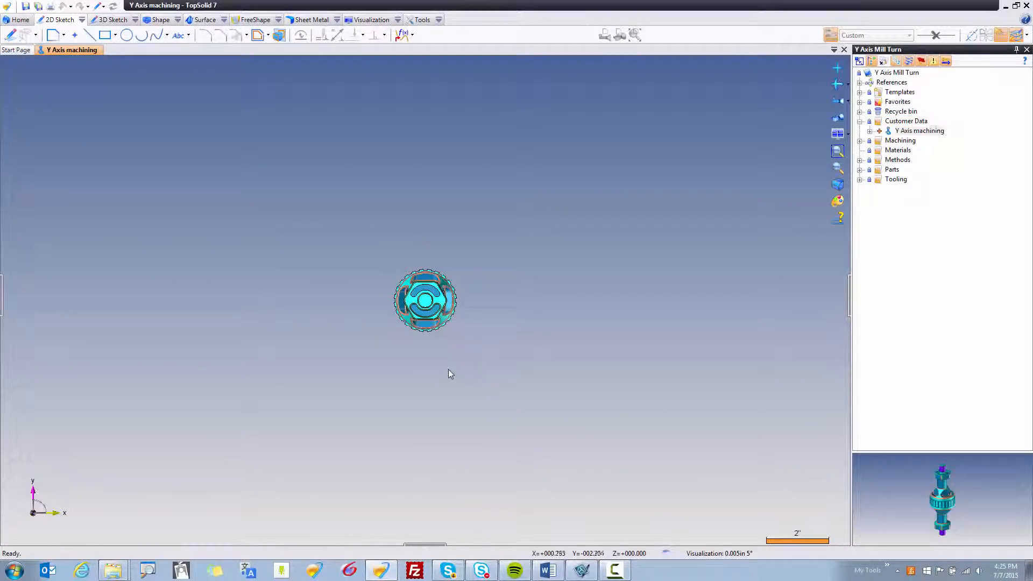